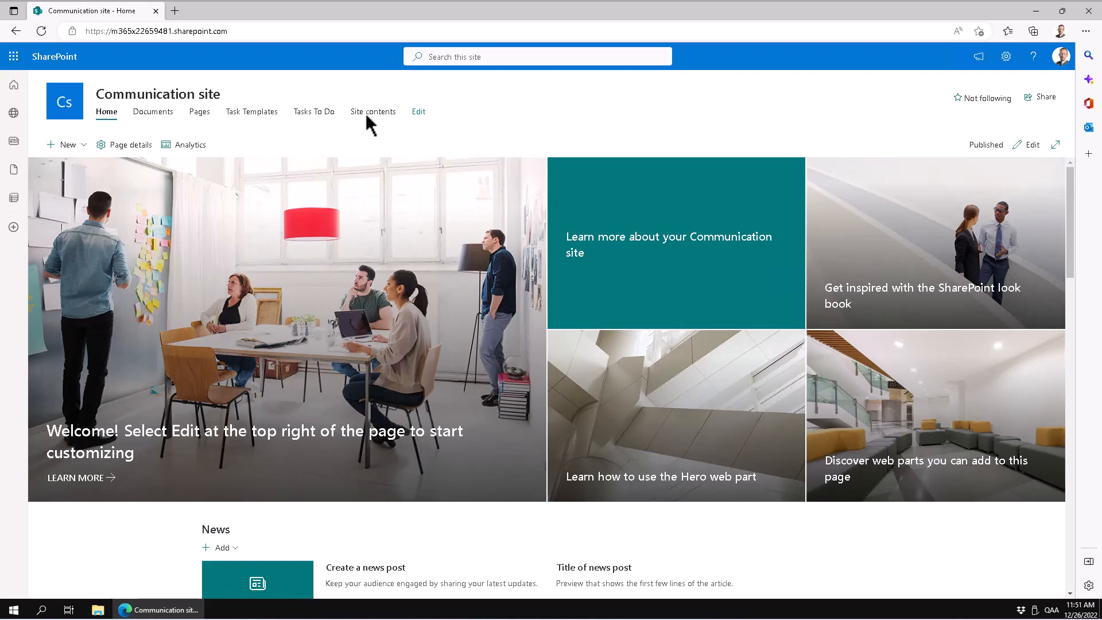
Go to the Communication site's Site contents and show the New item options
{"action": "left_click", "coordinate": [372, 112]}
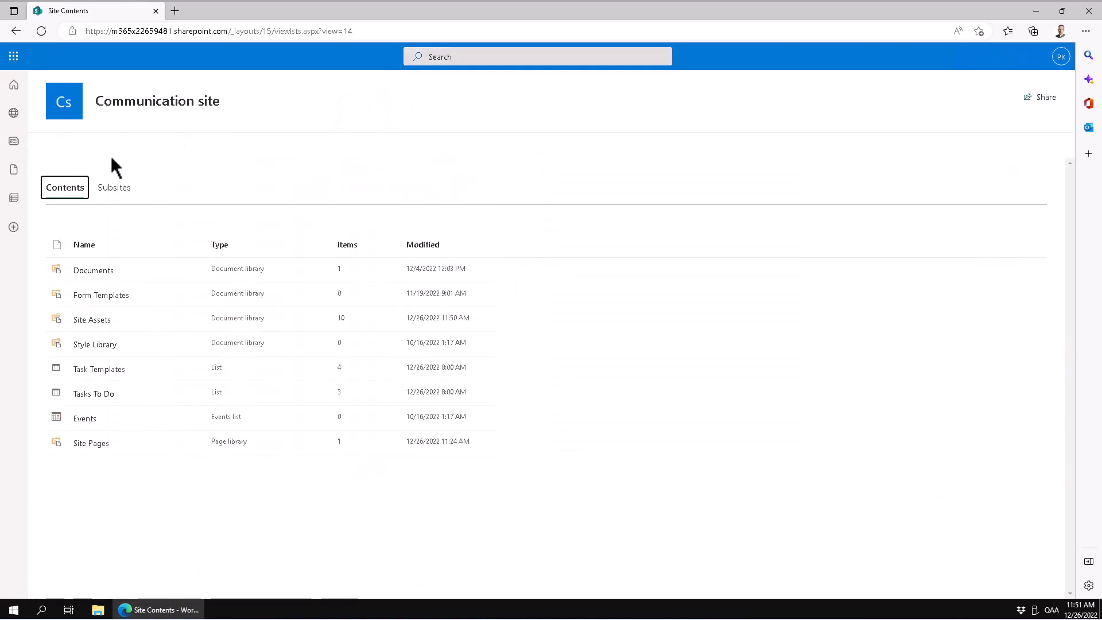
{"action": "left_click", "coordinate": [63, 145]}
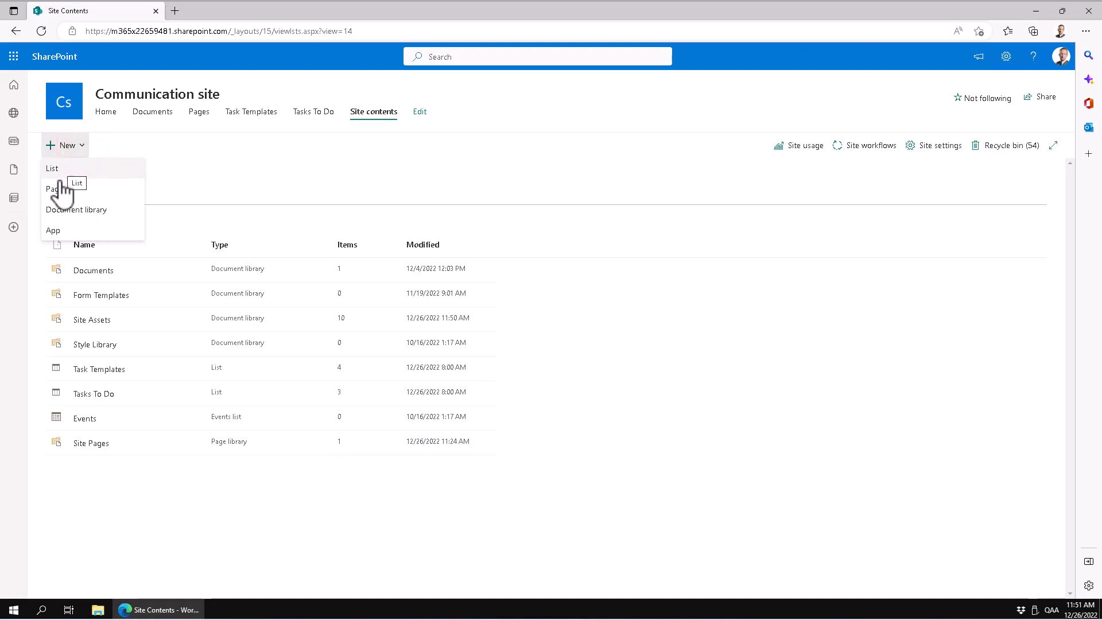
Start a new list from Excel and upload the Projects workbook from this computer
{"action": "left_click", "coordinate": [52, 167]}
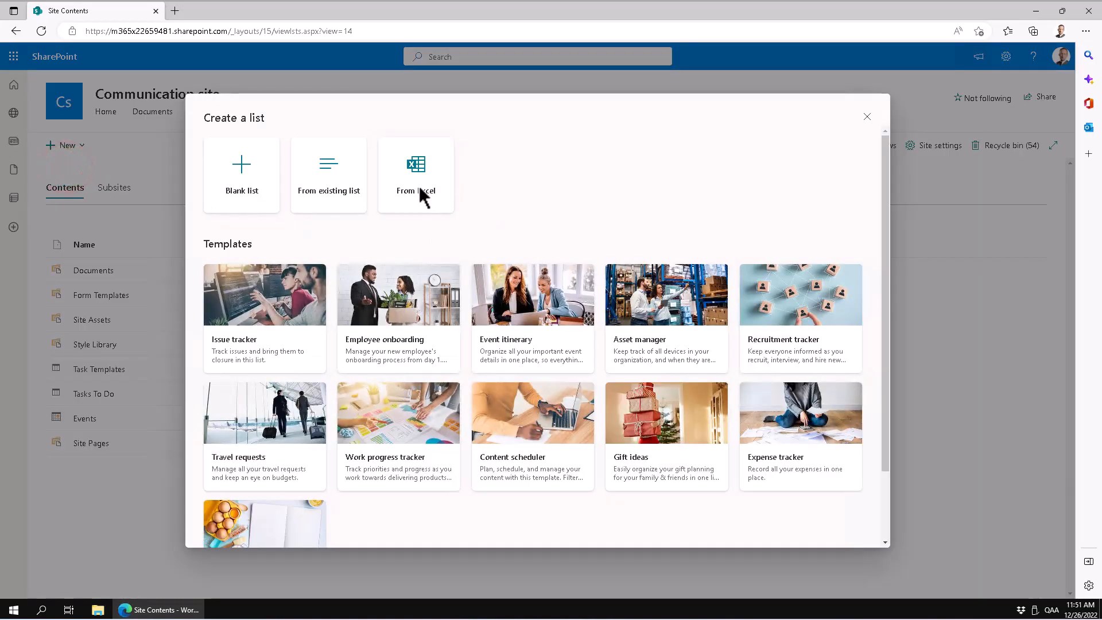
{"action": "left_click", "coordinate": [416, 174]}
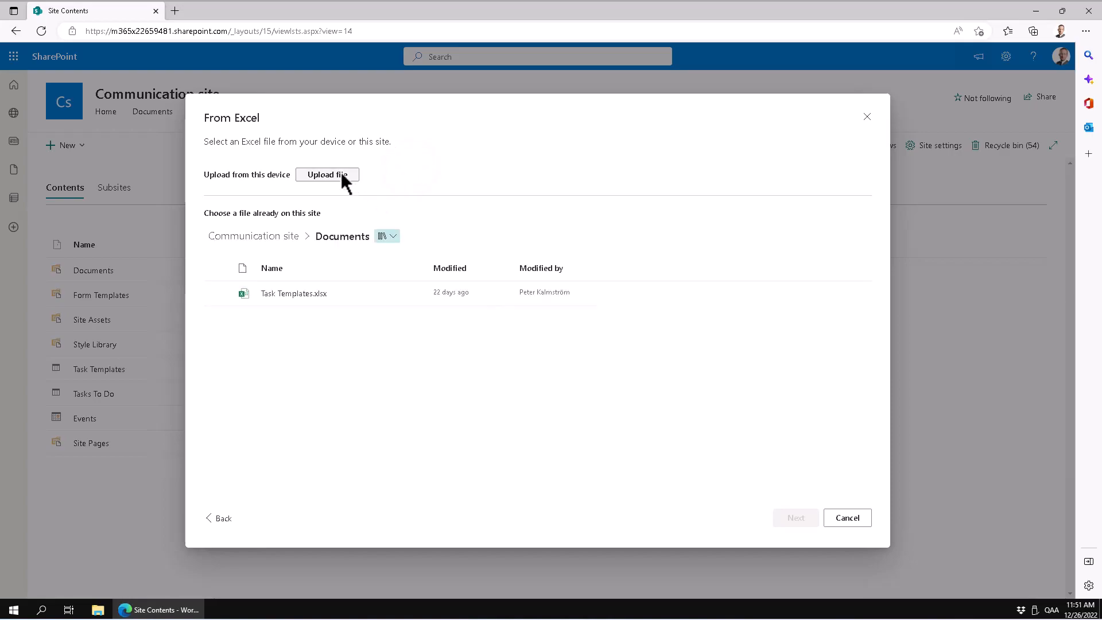
{"action": "mouse_move", "coordinate": [327, 175]}
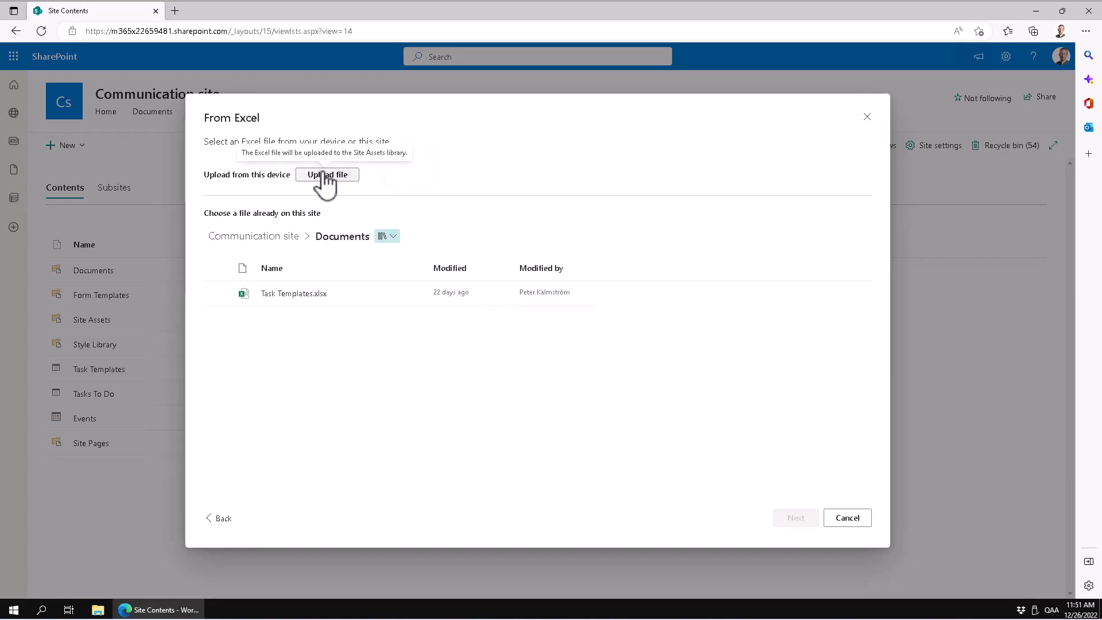
{"action": "left_click", "coordinate": [326, 174]}
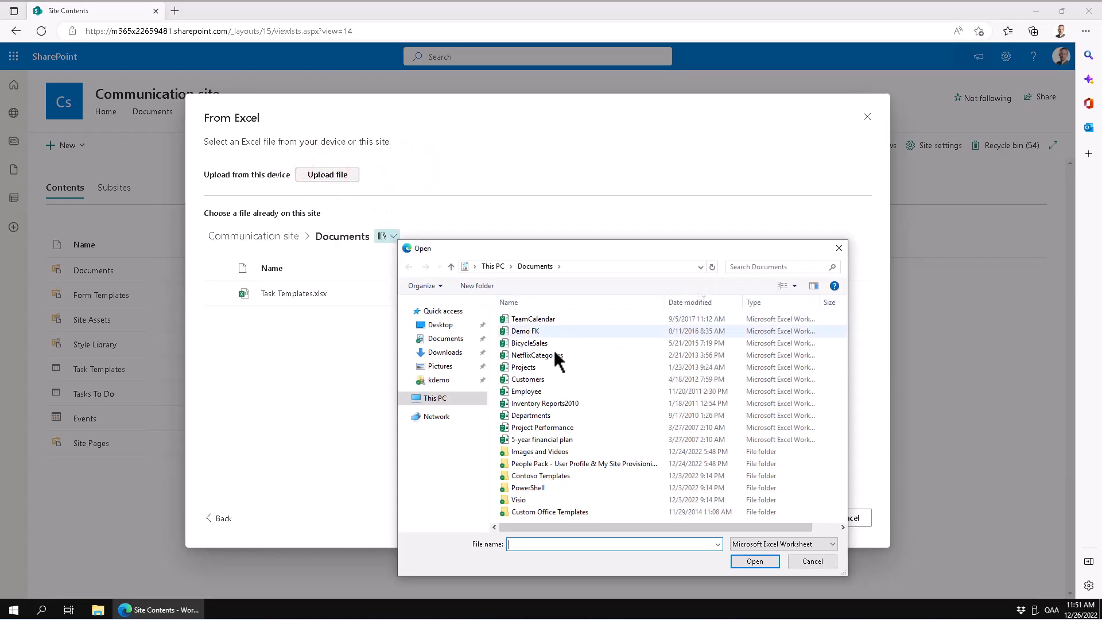
{"action": "left_click", "coordinate": [524, 368]}
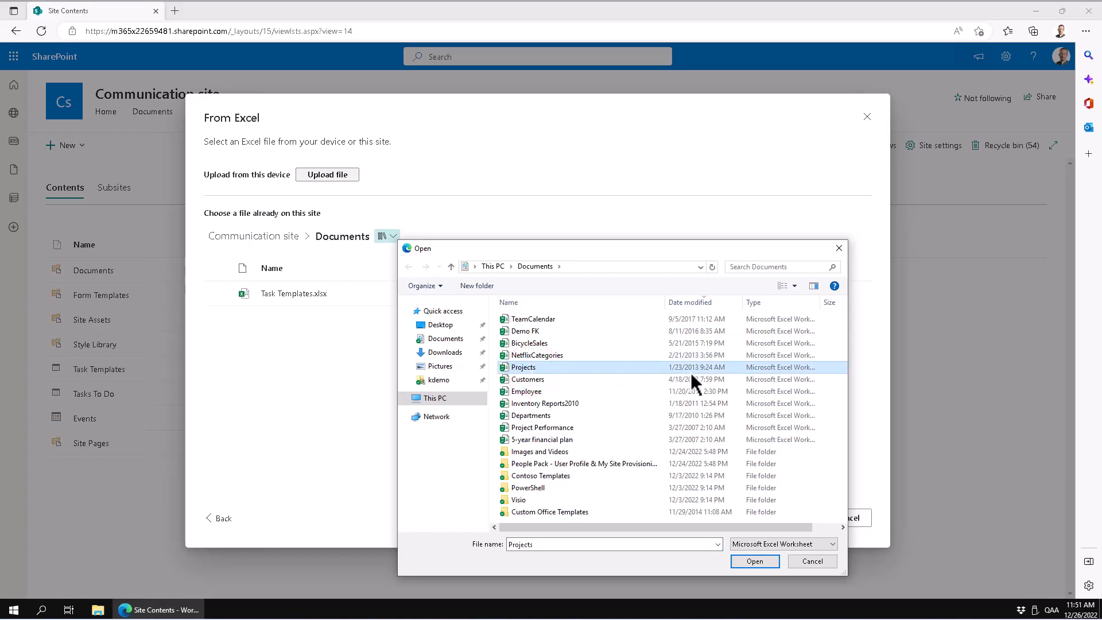
{"action": "left_click", "coordinate": [755, 561]}
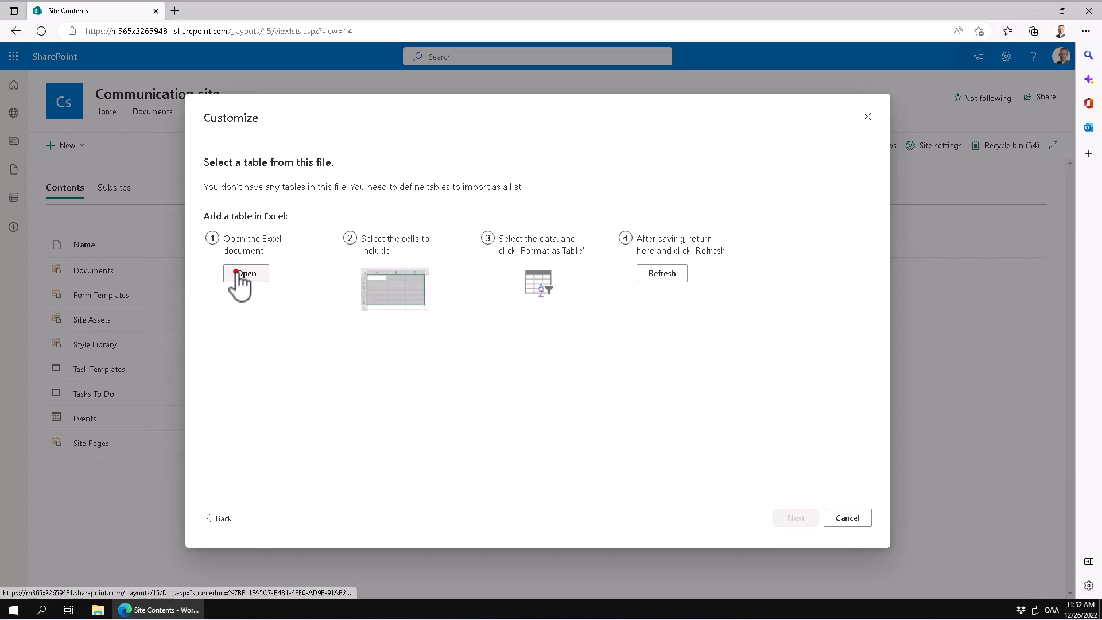
Launch the Projects workbook in Excel for the web and inspect its project data cells
{"action": "left_click", "coordinate": [246, 273]}
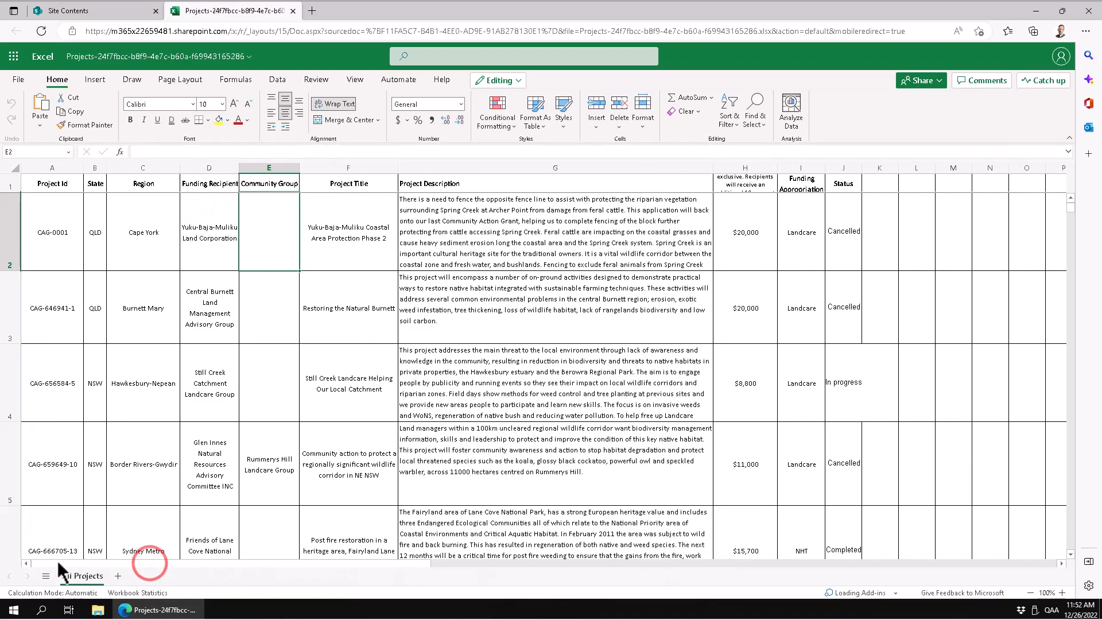
{"action": "left_click", "coordinate": [209, 308]}
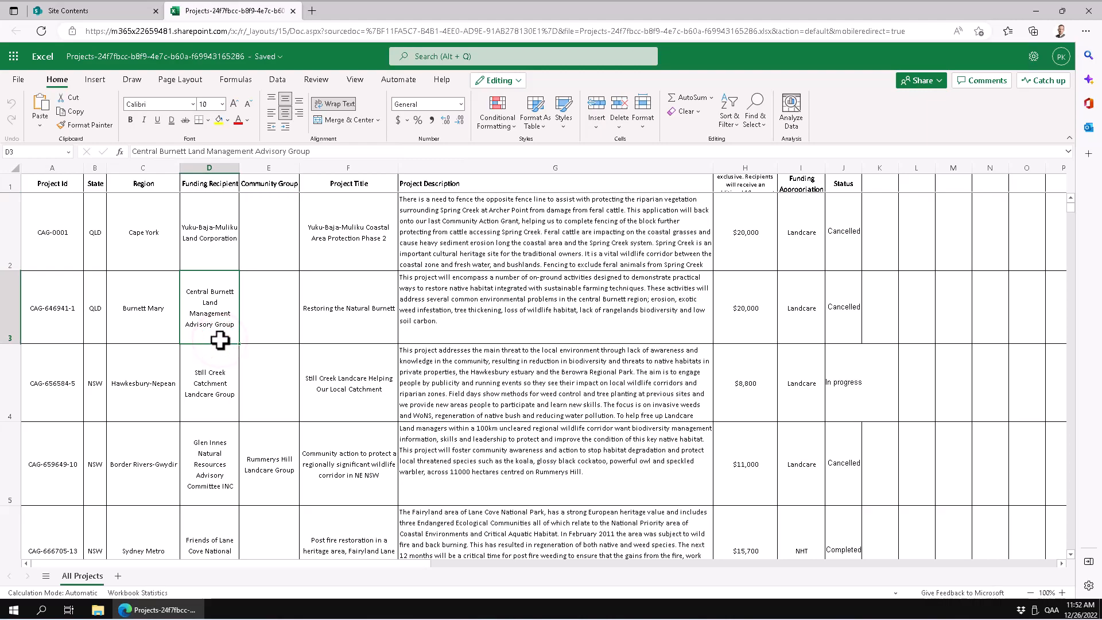
{"action": "scroll", "scroll_direction": "down", "scroll_amount": 3}
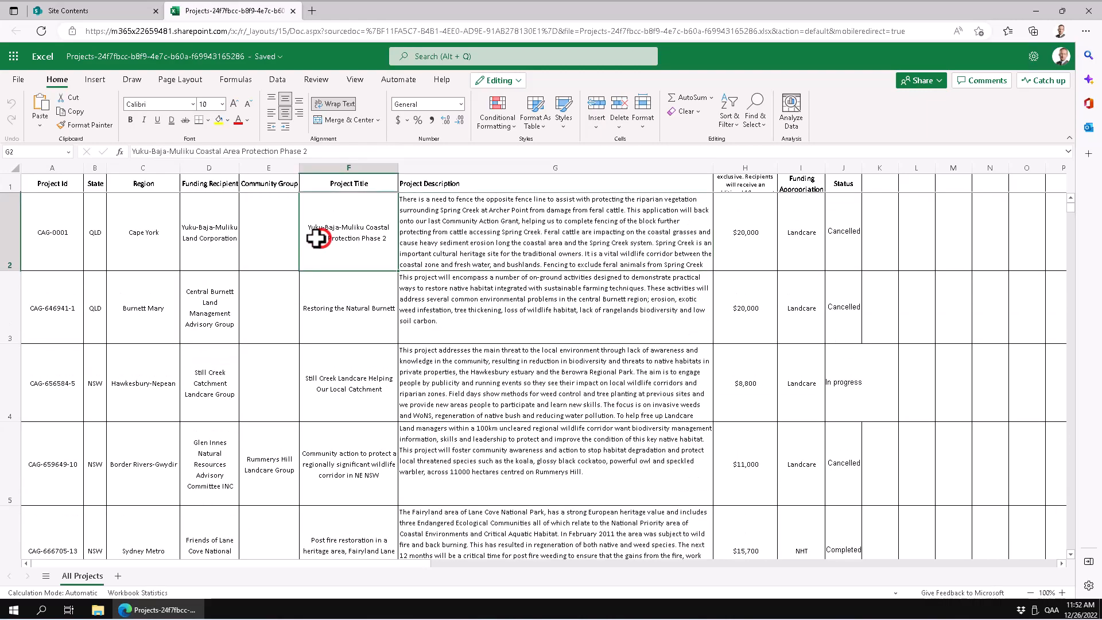
{"action": "left_click", "coordinate": [144, 232]}
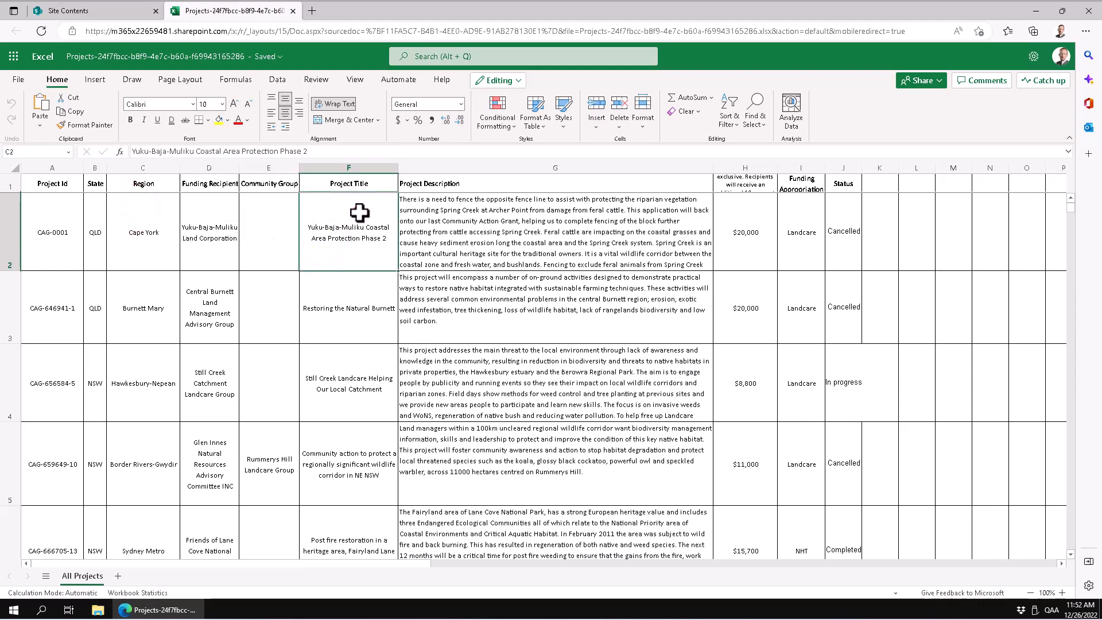
{"action": "left_click", "coordinate": [745, 229]}
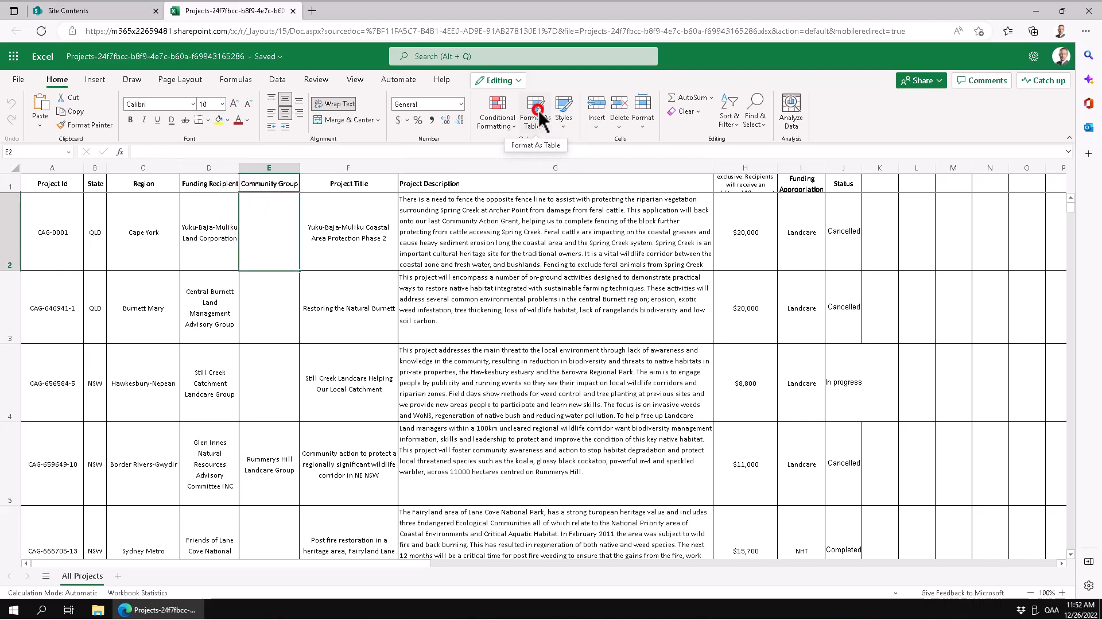
Format the project data as an Excel table with headers
{"action": "left_click", "coordinate": [534, 113]}
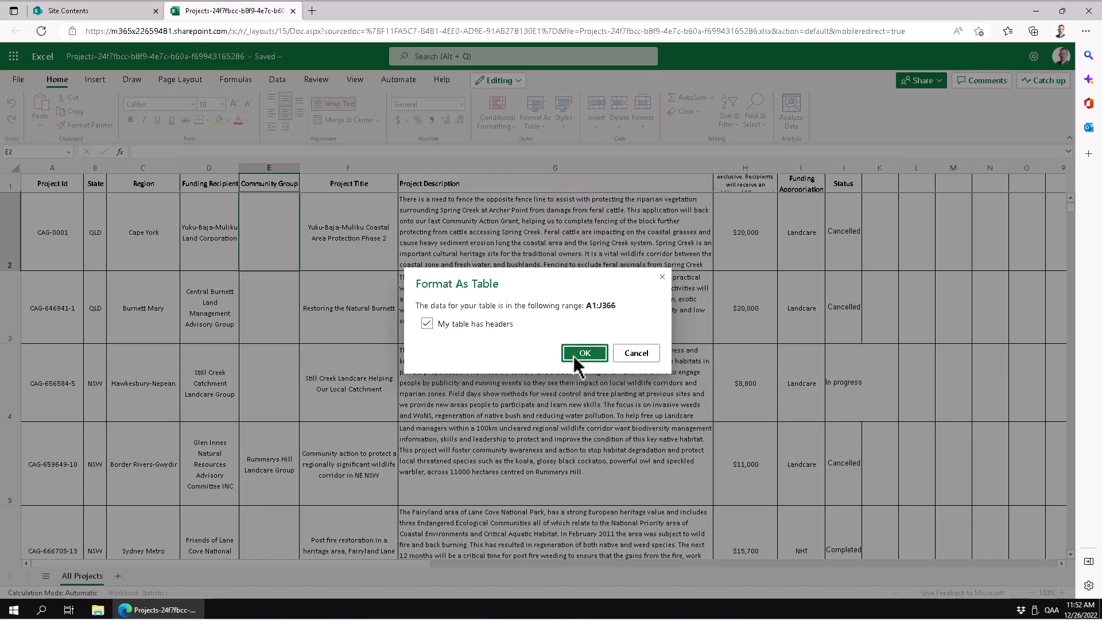
{"action": "left_click", "coordinate": [584, 353]}
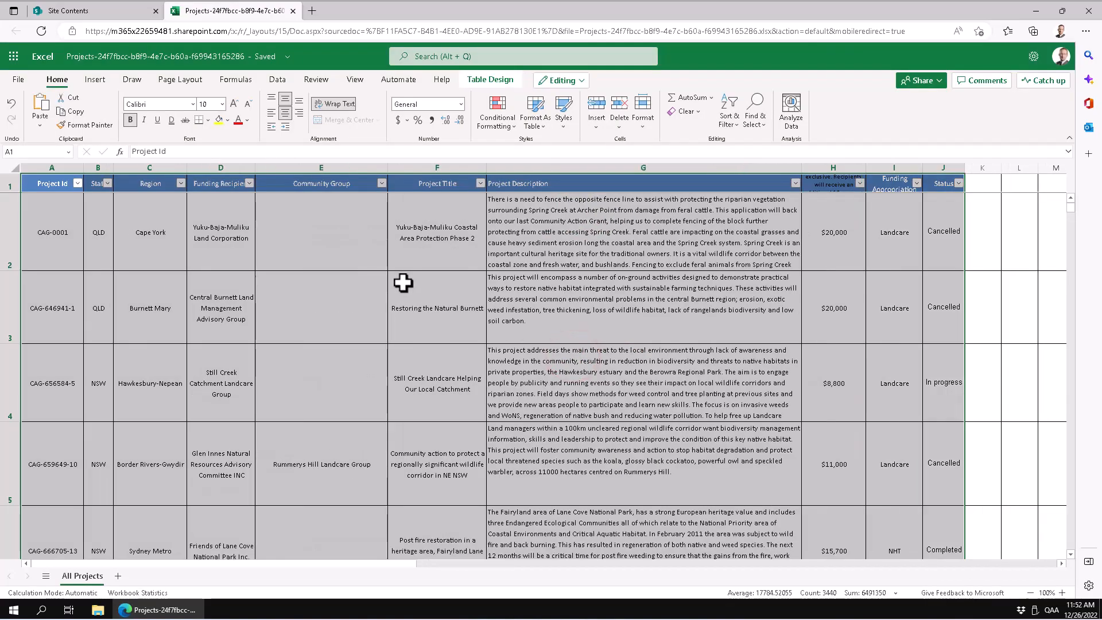
{"action": "left_click", "coordinate": [436, 308]}
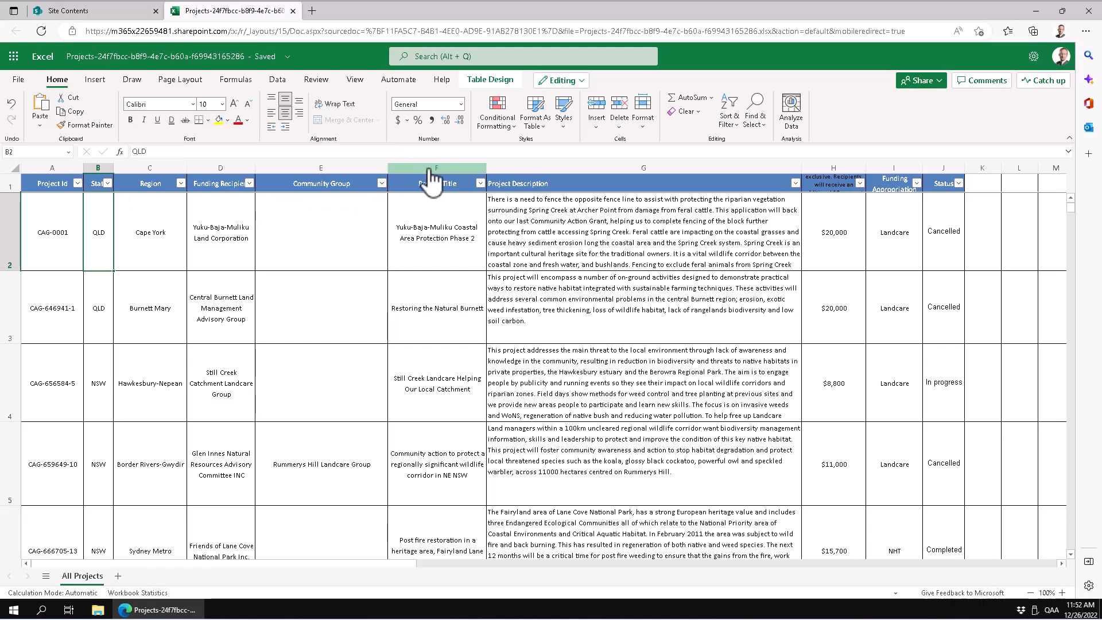
Move Project Title to column A, shorten the H1 header to 'Approved budget', and return to Site contents
{"action": "left_click", "coordinate": [435, 183]}
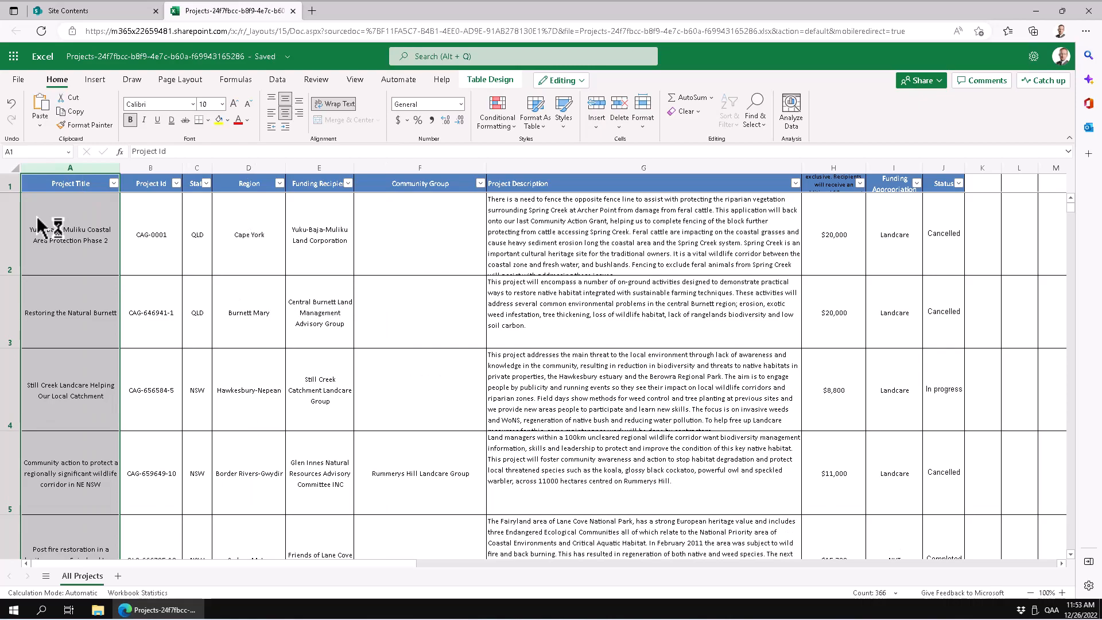
{"action": "left_click", "coordinate": [70, 235]}
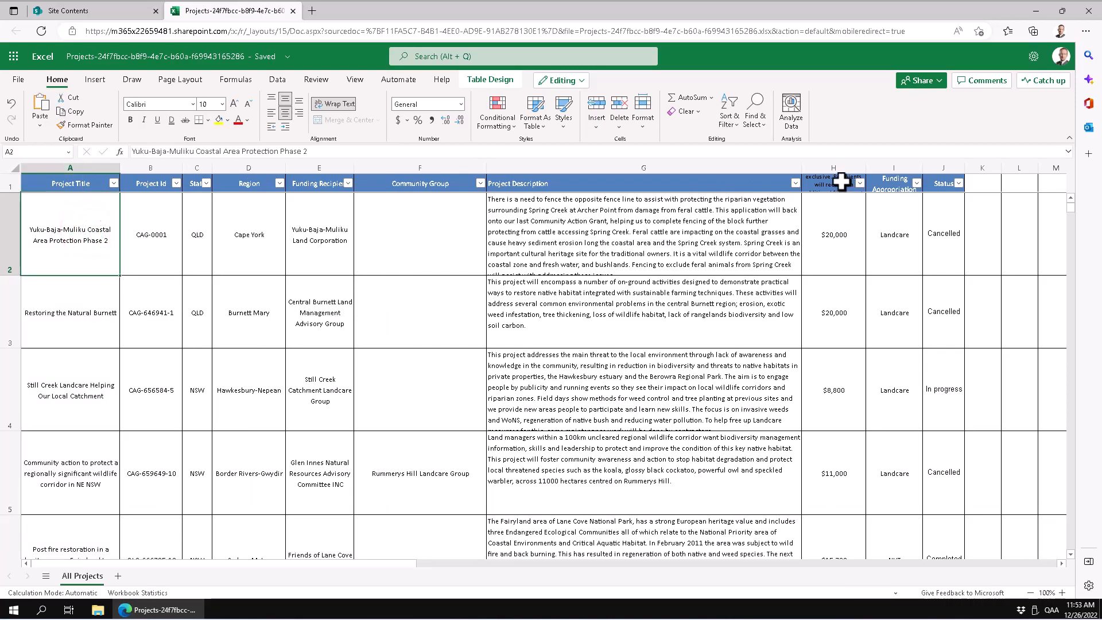
{"action": "left_click", "coordinate": [833, 183]}
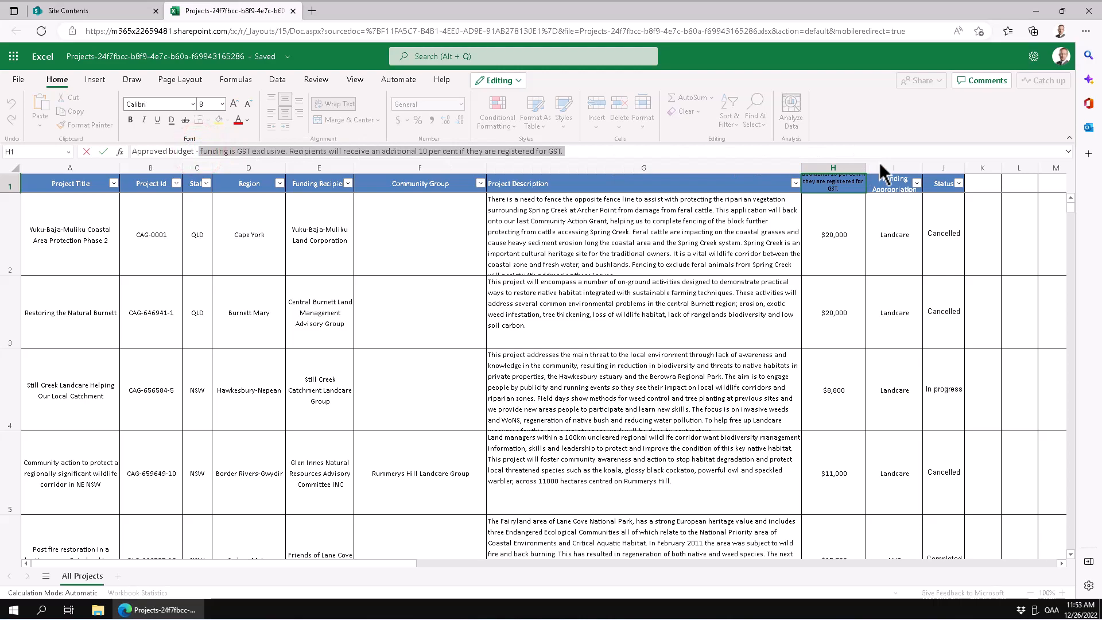
{"action": "left_click", "coordinate": [640, 232]}
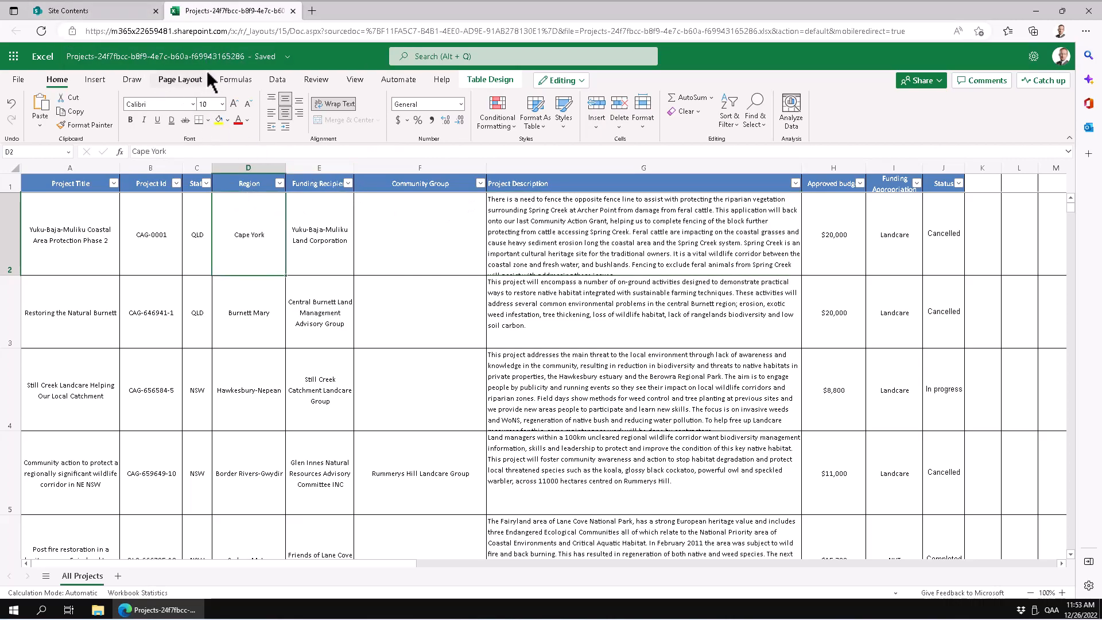
{"action": "left_click", "coordinate": [95, 10]}
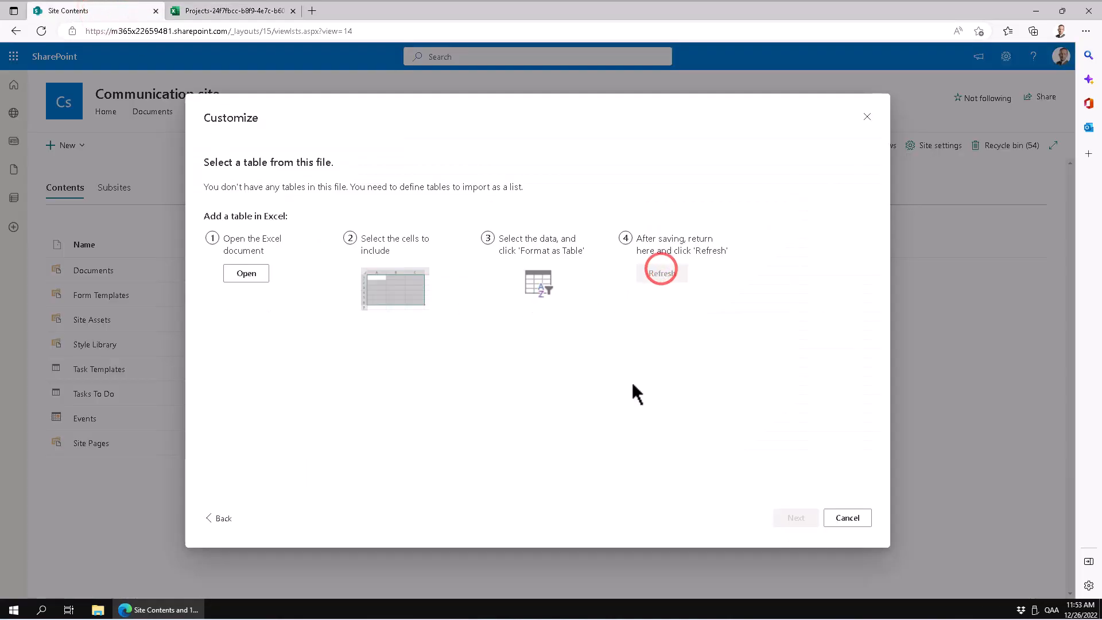
Reload the file so the table appears and make State and Region choice columns
{"action": "left_click", "coordinate": [661, 274]}
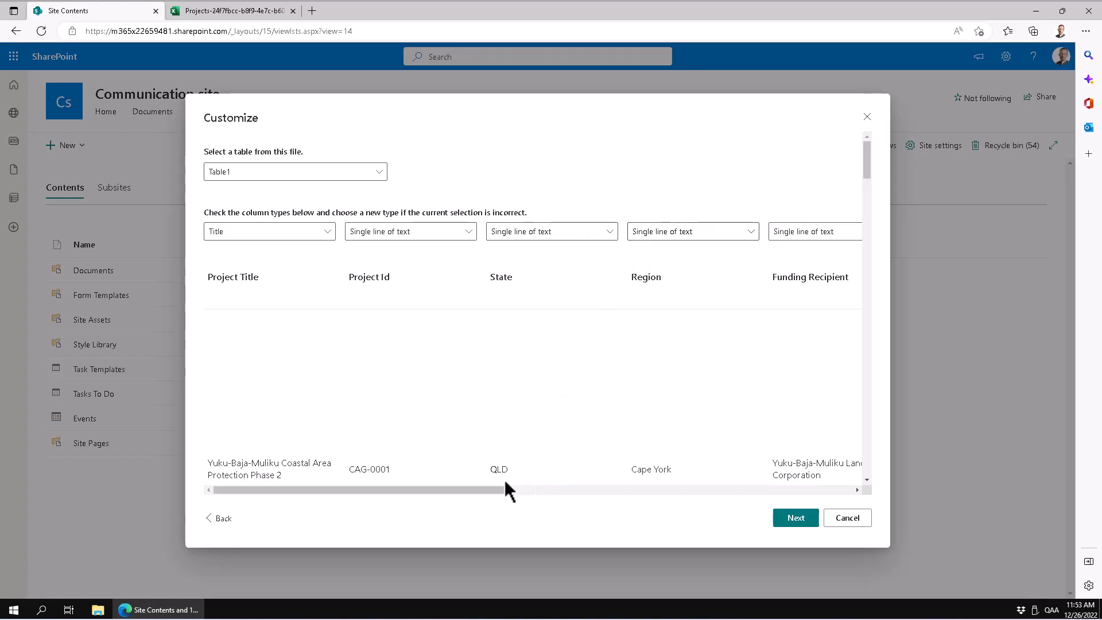
{"action": "mouse_move", "coordinate": [567, 255]}
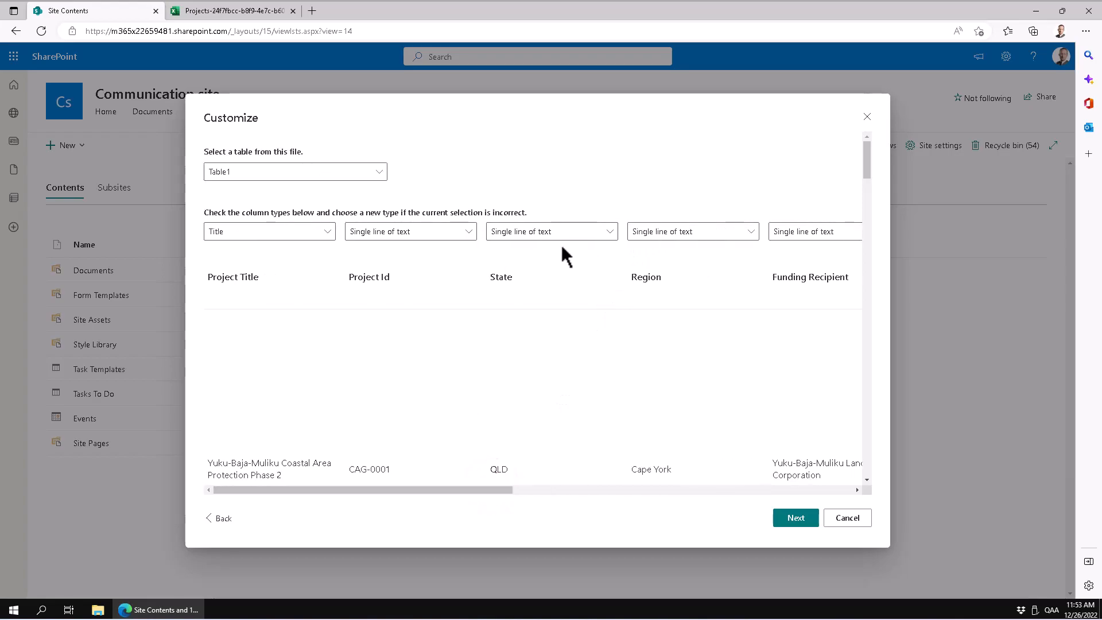
{"action": "left_click", "coordinate": [551, 231]}
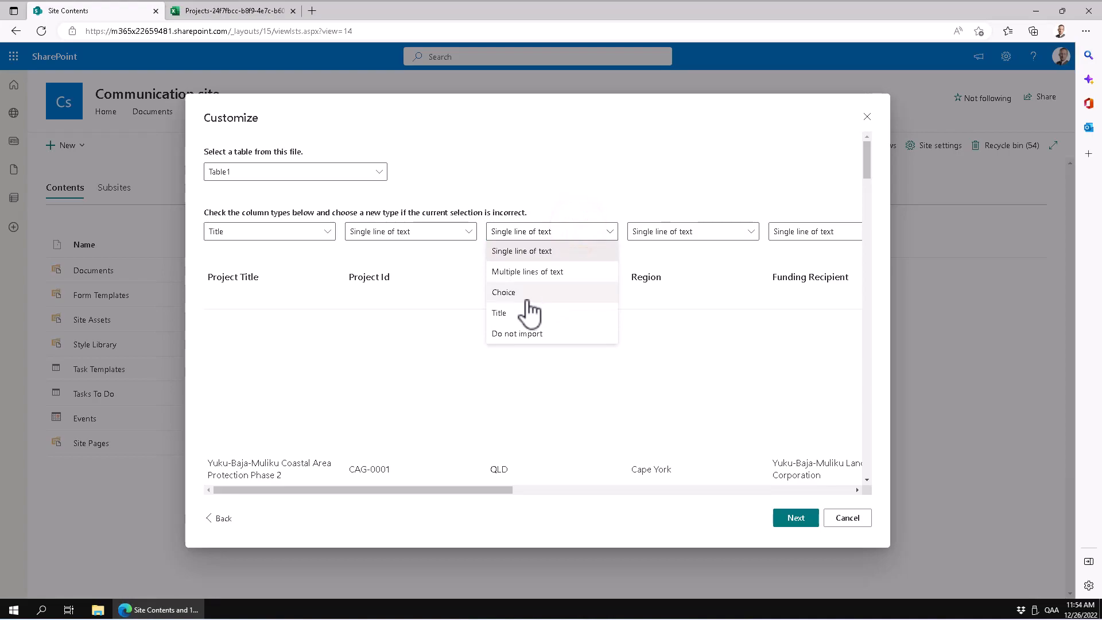
{"action": "left_click", "coordinate": [503, 293]}
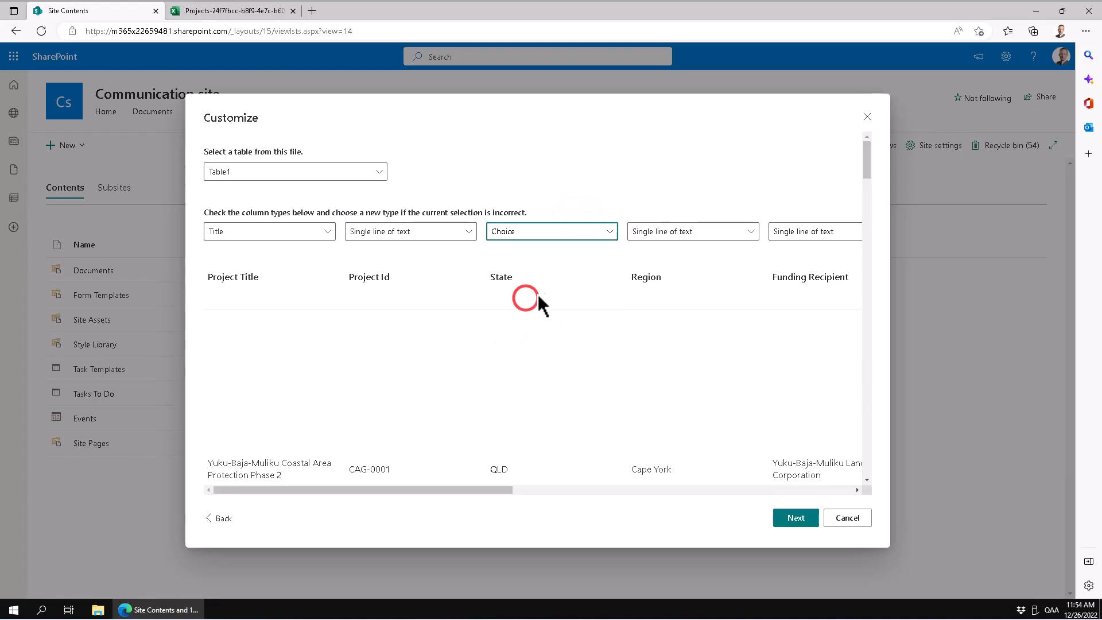
{"action": "left_click", "coordinate": [692, 231]}
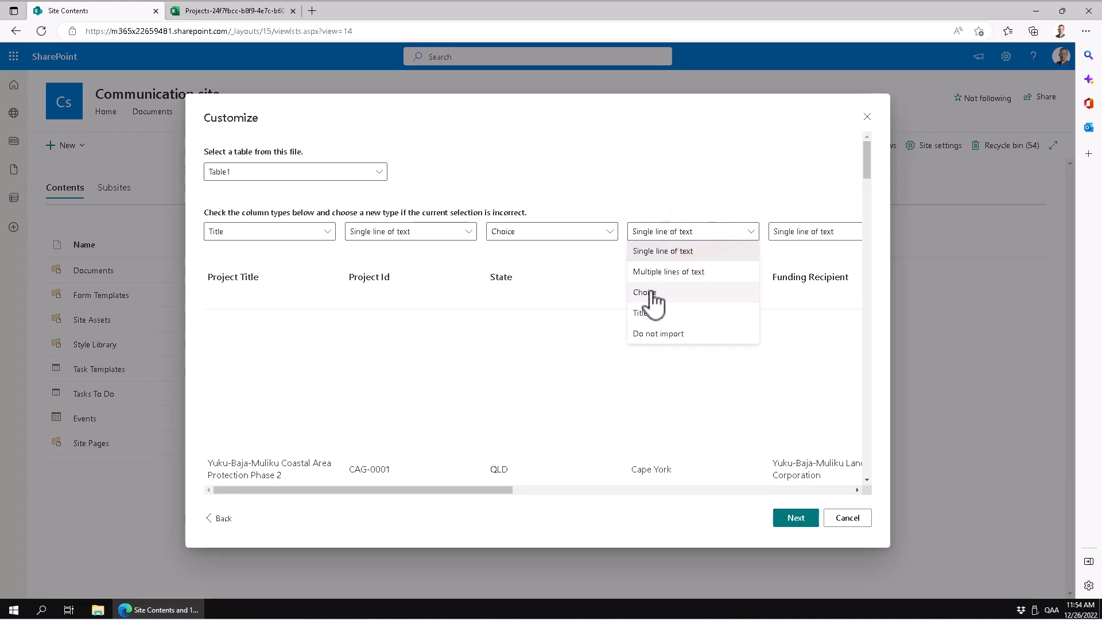
{"action": "left_click", "coordinate": [644, 293]}
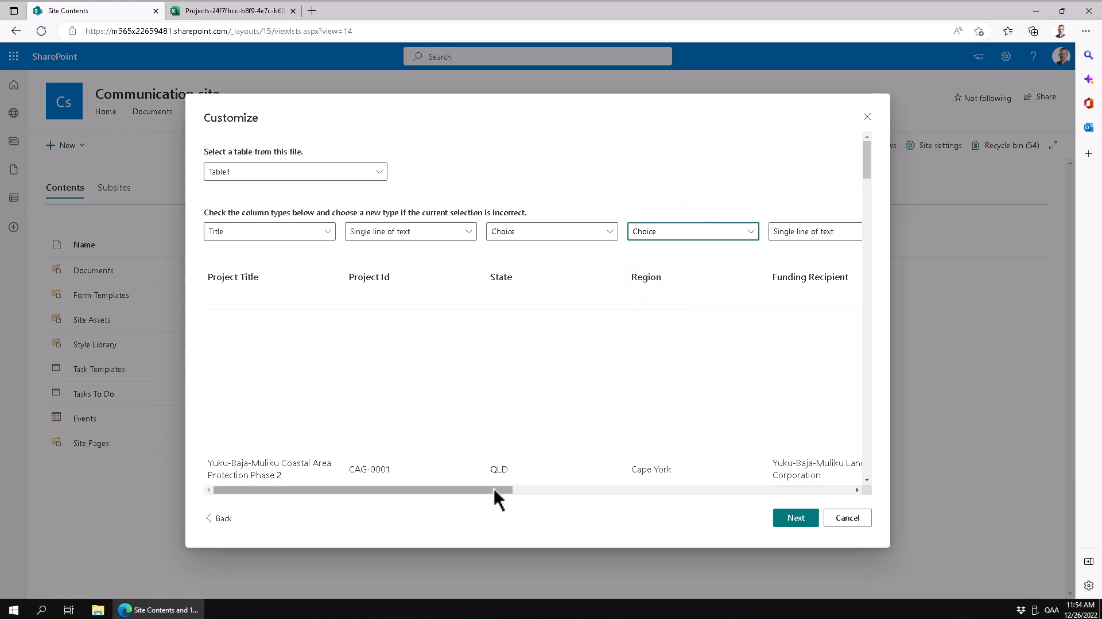
Make Funding Recipient and Community Group choice columns
{"action": "left_click_drag", "start_coordinate": [496, 491], "coordinate": [607, 491]}
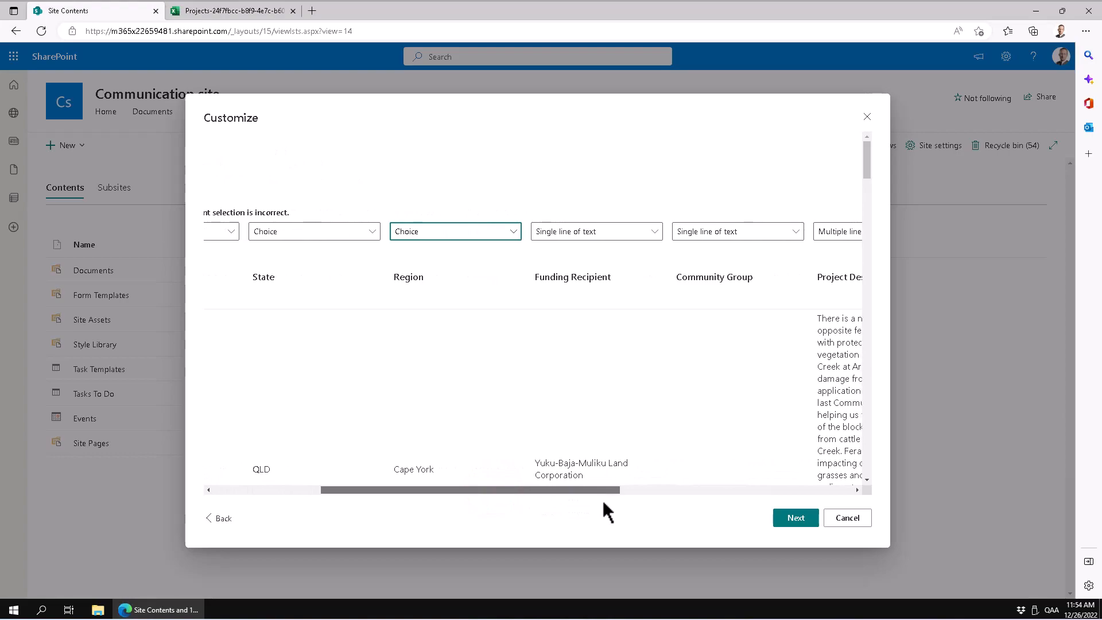
{"action": "left_click", "coordinate": [584, 230]}
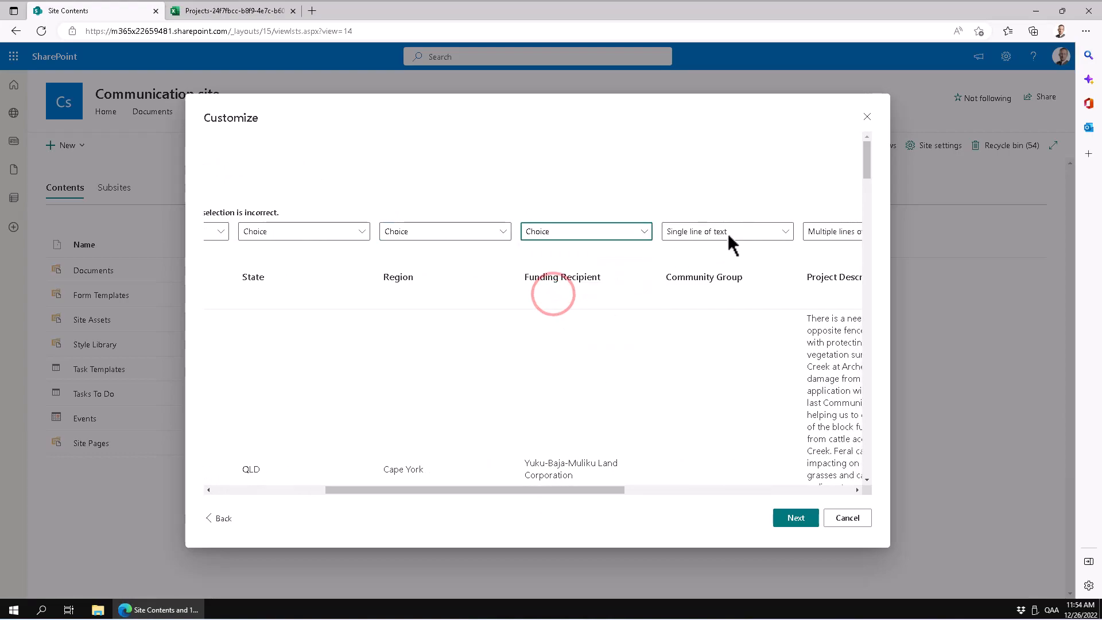
{"action": "left_click", "coordinate": [726, 230]}
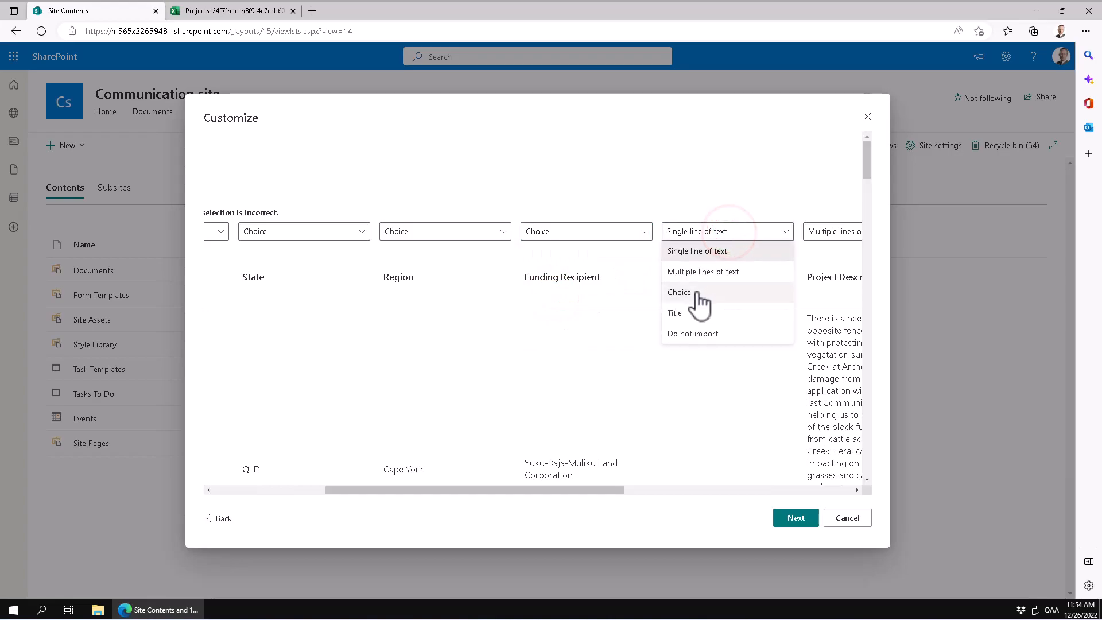
{"action": "left_click", "coordinate": [679, 293]}
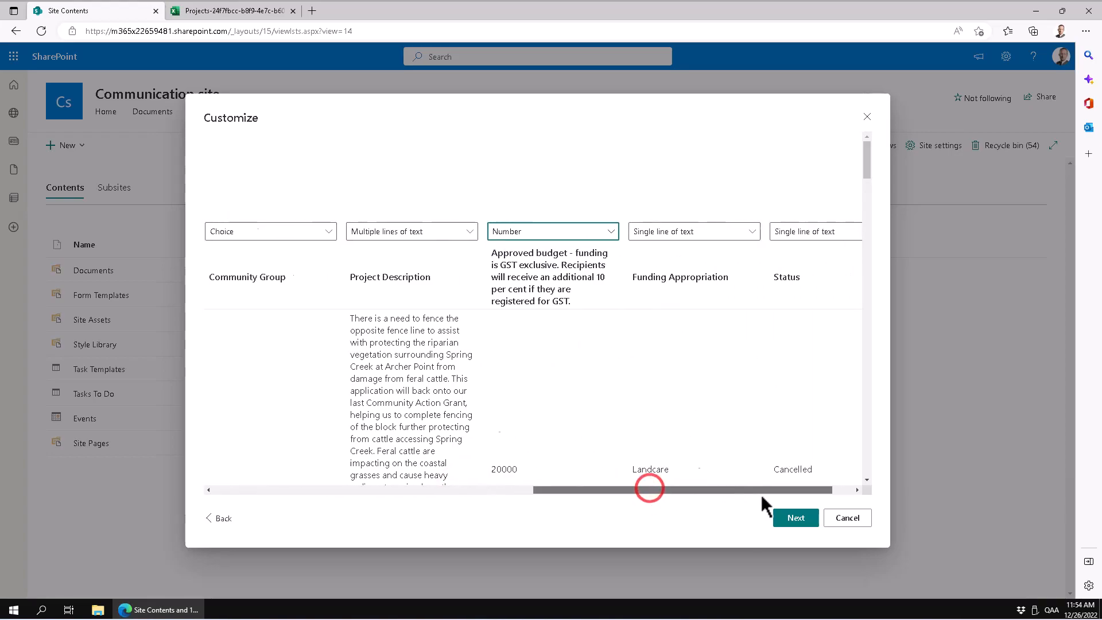
Make Funding Appropriation and Status choice columns and continue to naming the list Projects
{"action": "left_click", "coordinate": [644, 231]}
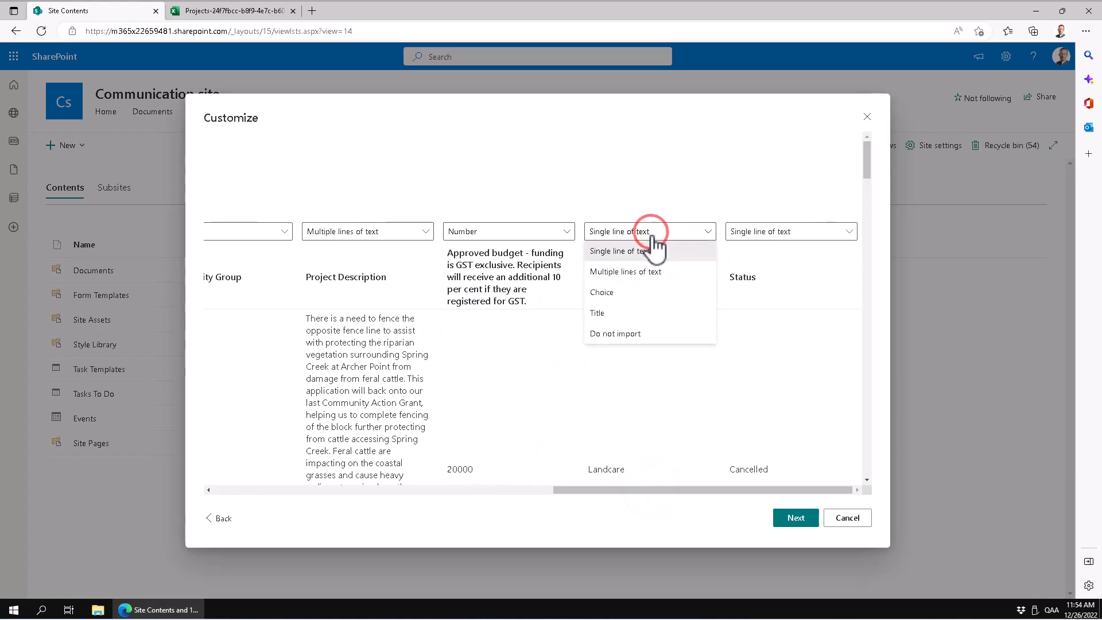
{"action": "left_click", "coordinate": [601, 292]}
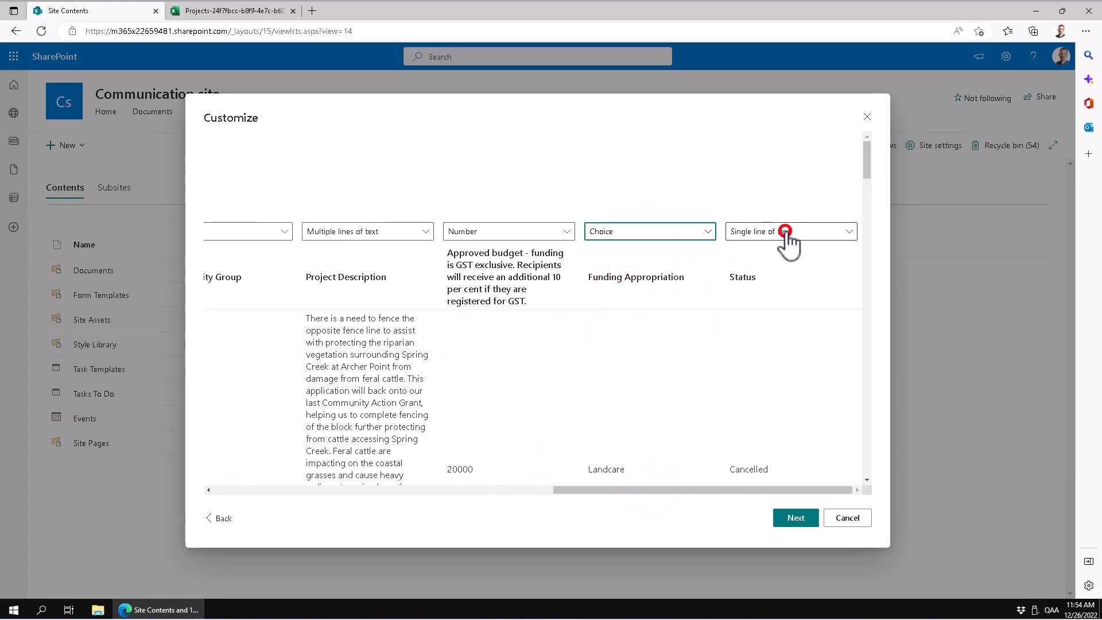
{"action": "left_click", "coordinate": [790, 231]}
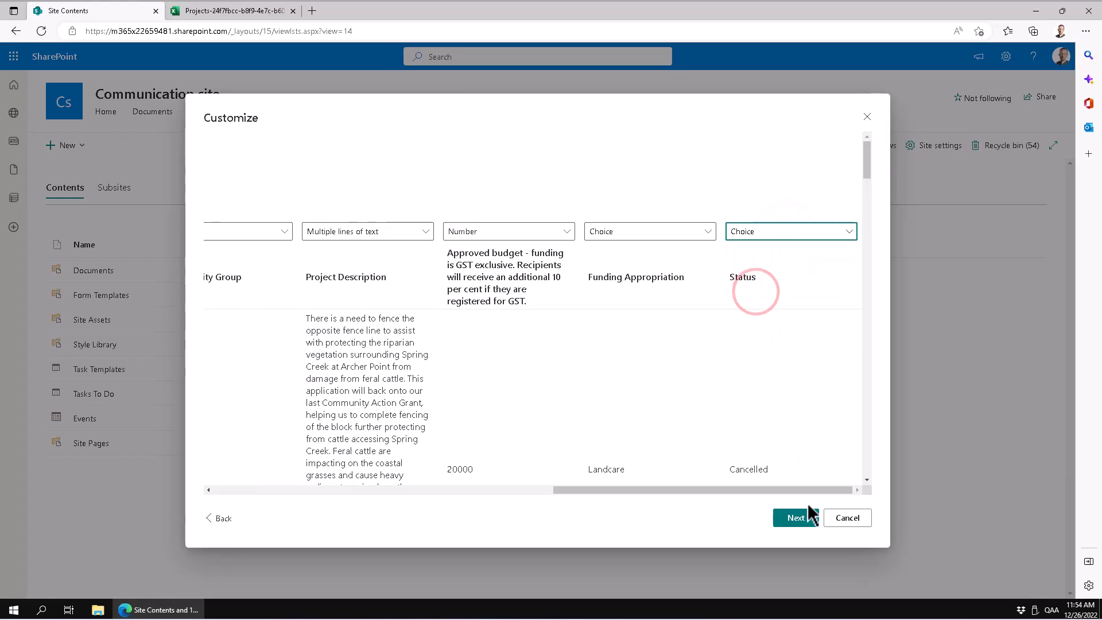
{"action": "left_click", "coordinate": [794, 518]}
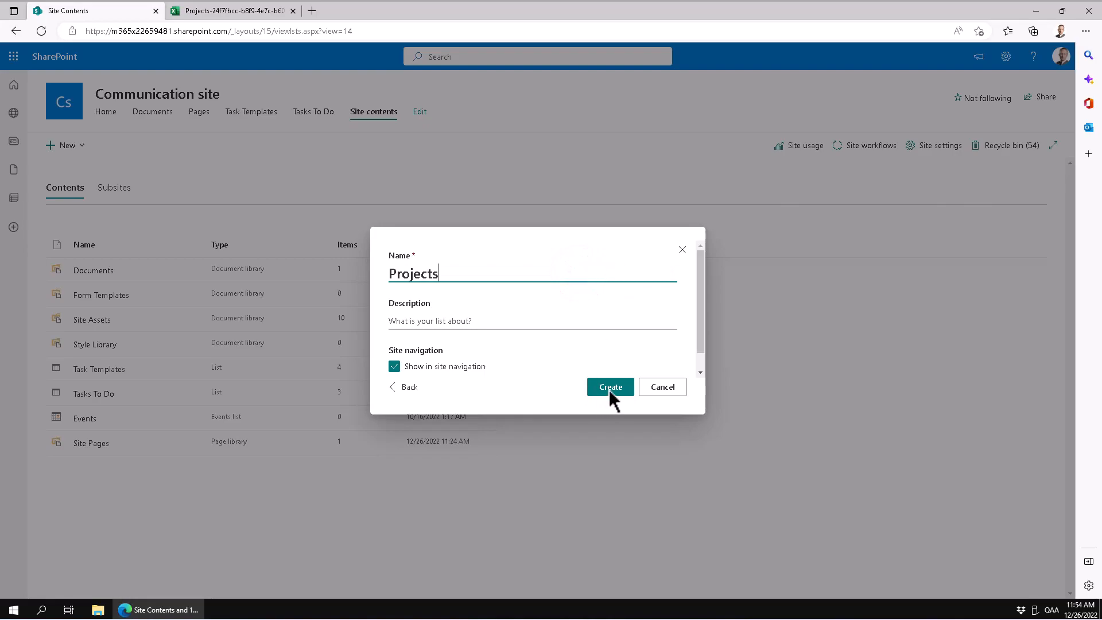
Create the Projects list and wait for it to finish building
{"action": "left_click", "coordinate": [610, 387]}
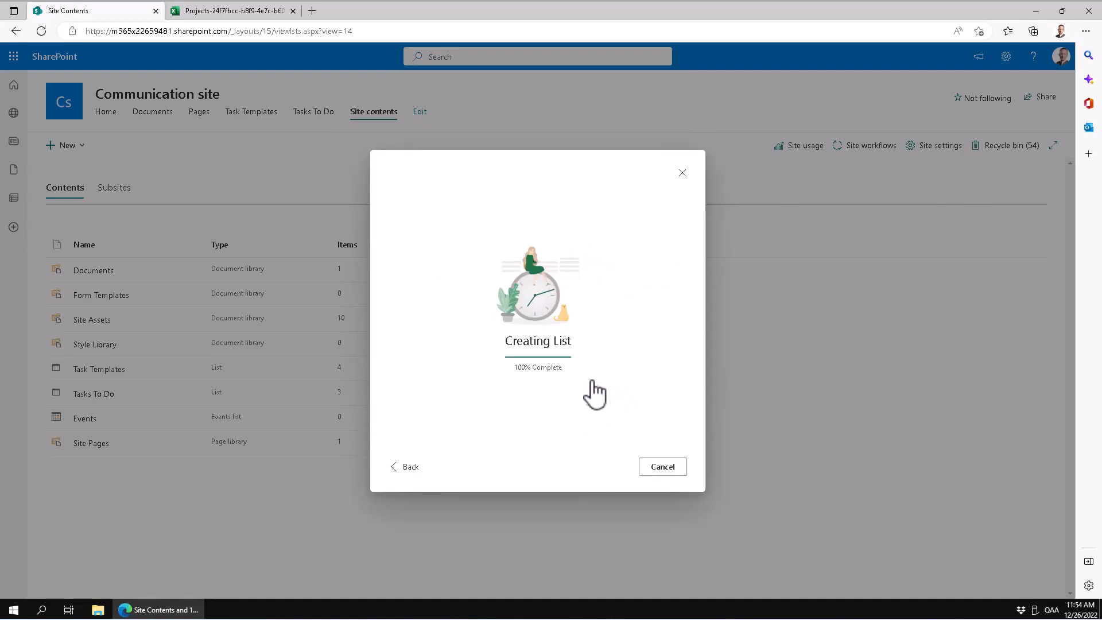
{"action": "mouse_move", "coordinate": [572, 380]}
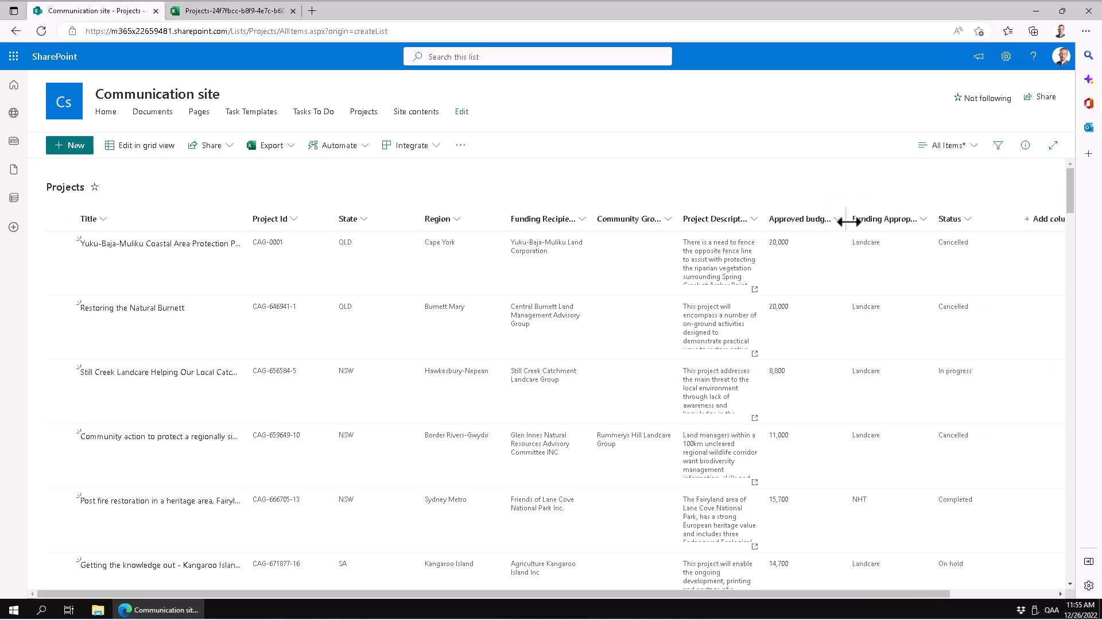
Rename the long budget column to 'Approved budget' through its column settings and save
{"action": "left_click", "coordinate": [842, 218]}
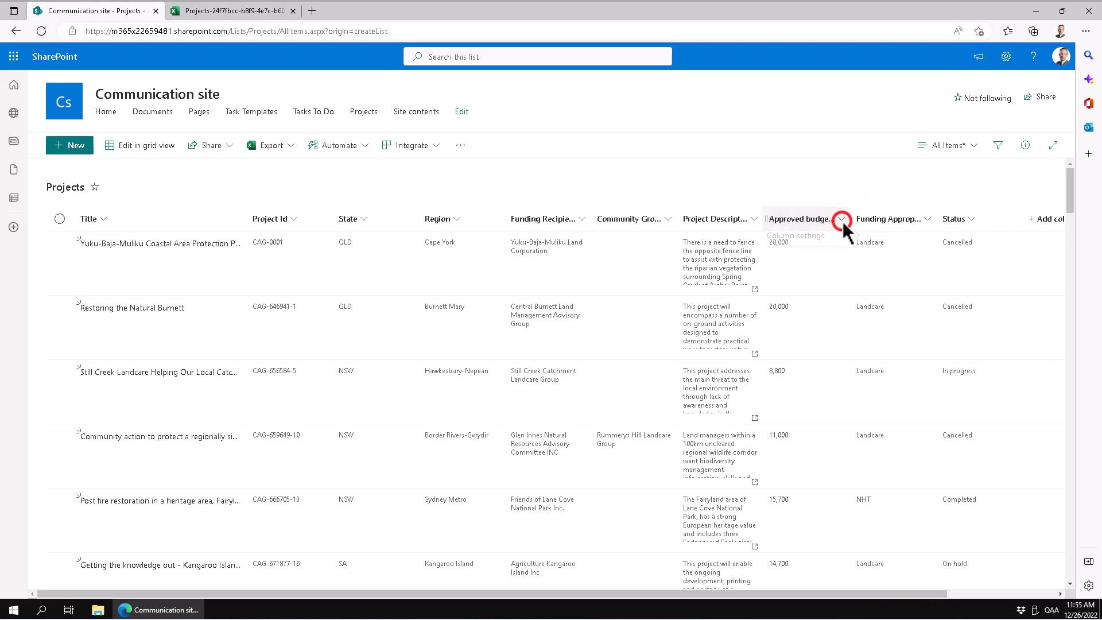
{"action": "left_click", "coordinate": [842, 219]}
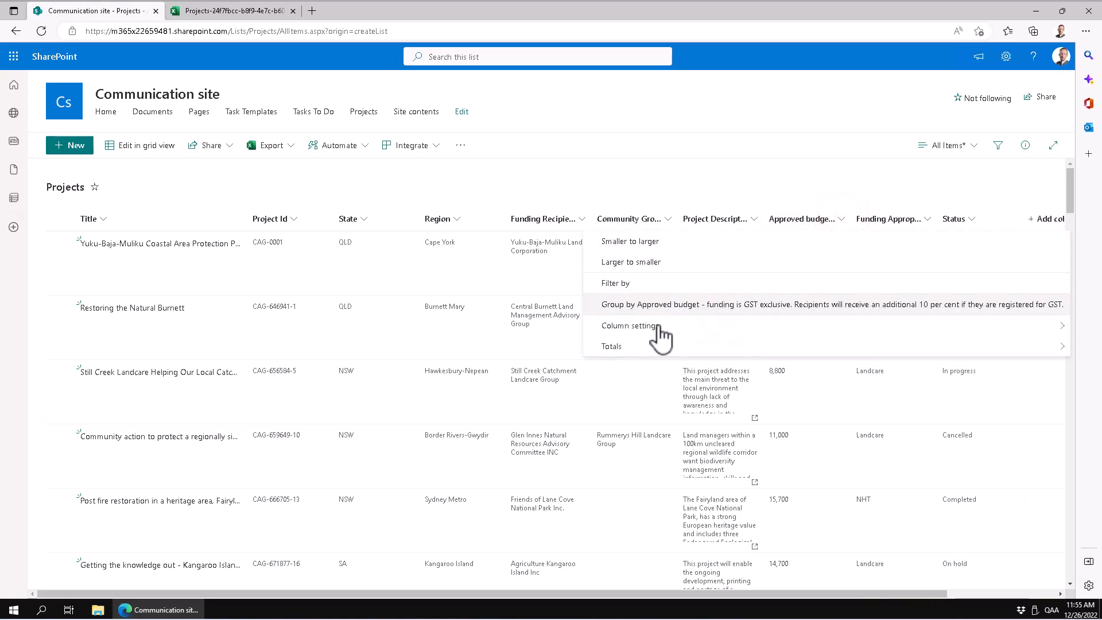
{"action": "left_click", "coordinate": [628, 325]}
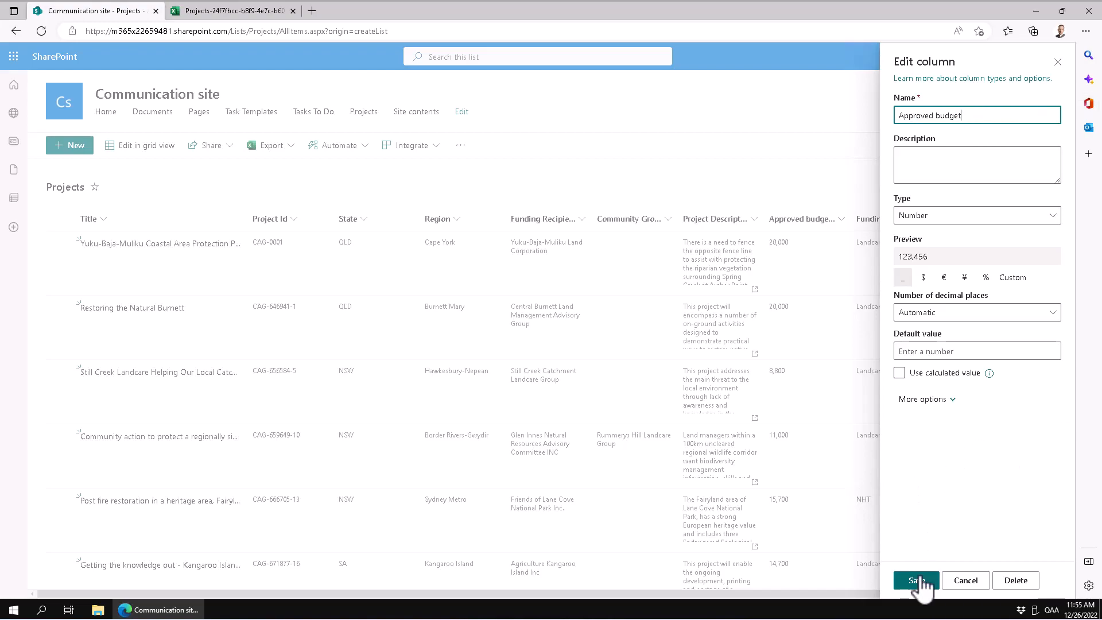
{"action": "left_click", "coordinate": [915, 580]}
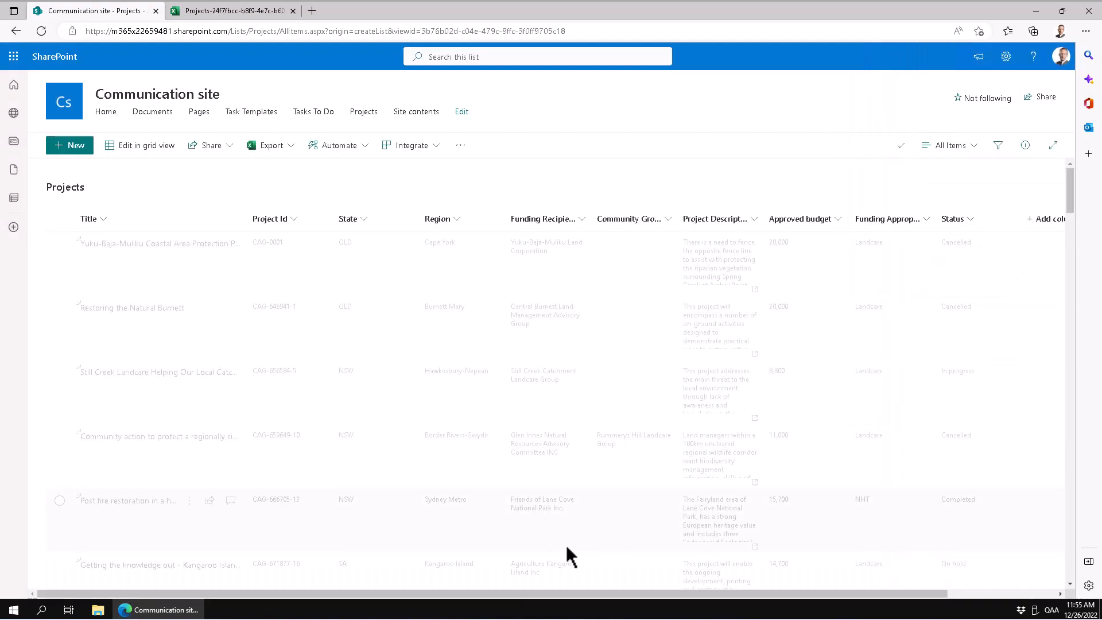
{"action": "scroll", "scroll_direction": "down", "scroll_amount": 3}
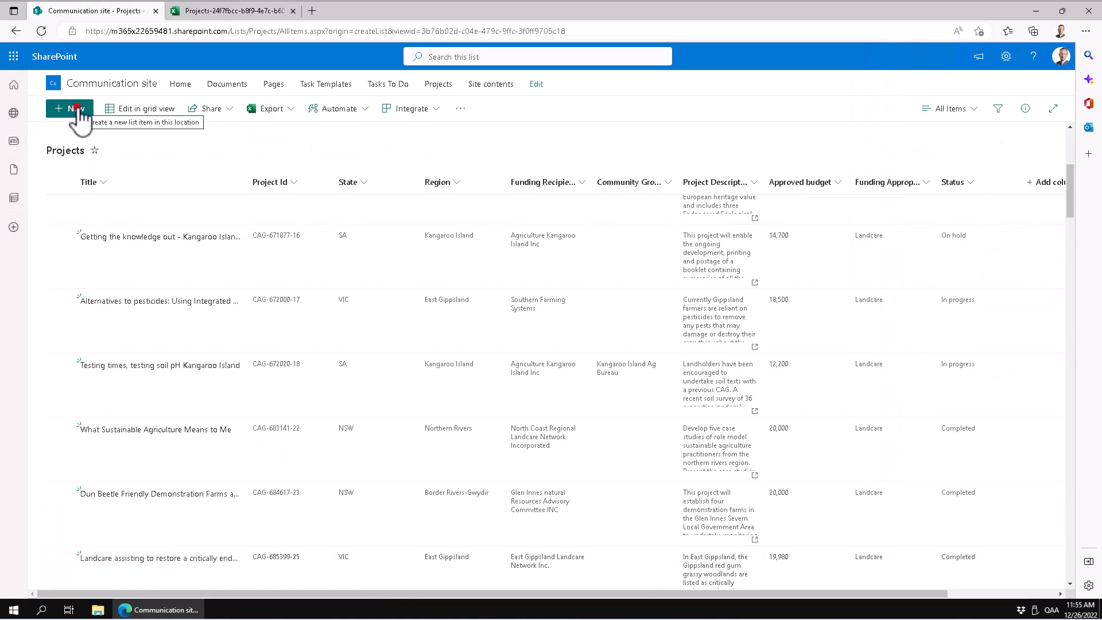
{"action": "left_click", "coordinate": [68, 108]}
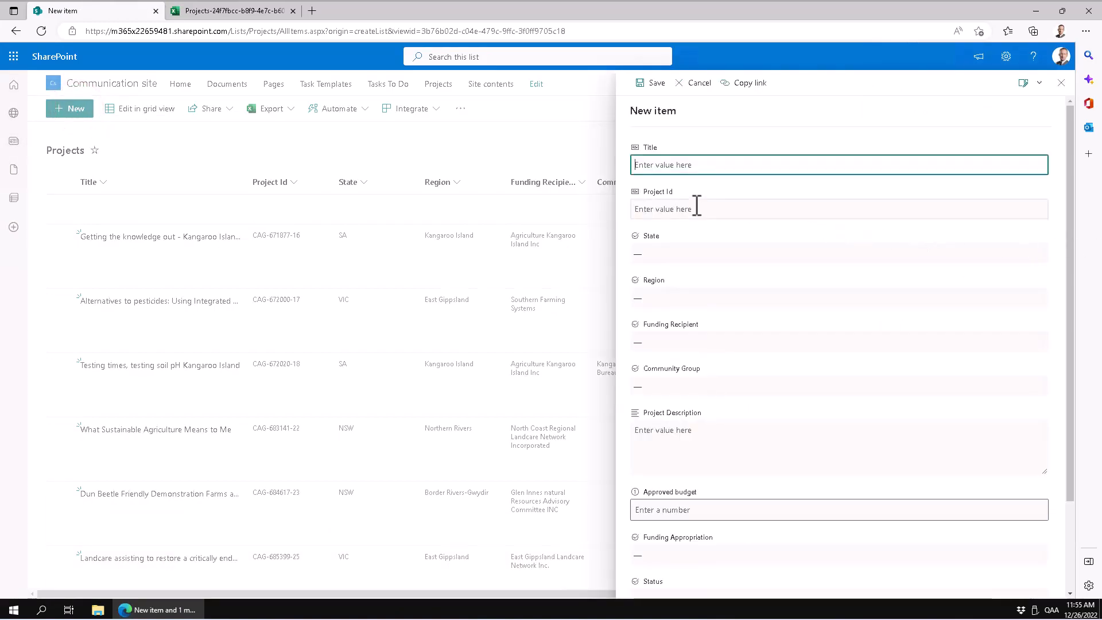
{"action": "left_click", "coordinate": [837, 254]}
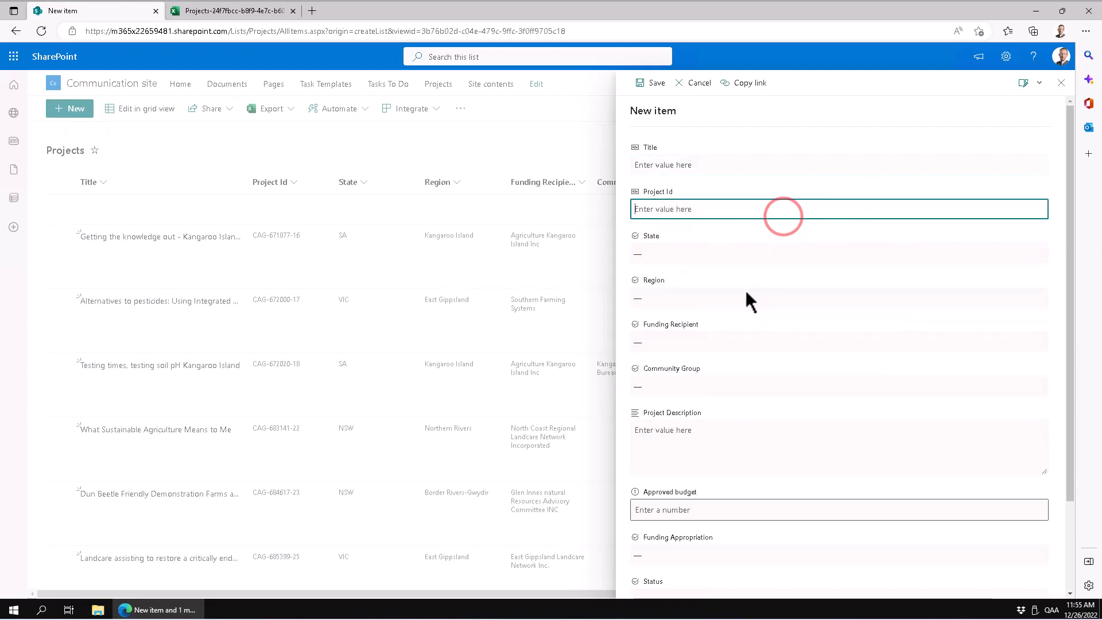
{"action": "mouse_move", "coordinate": [766, 327]}
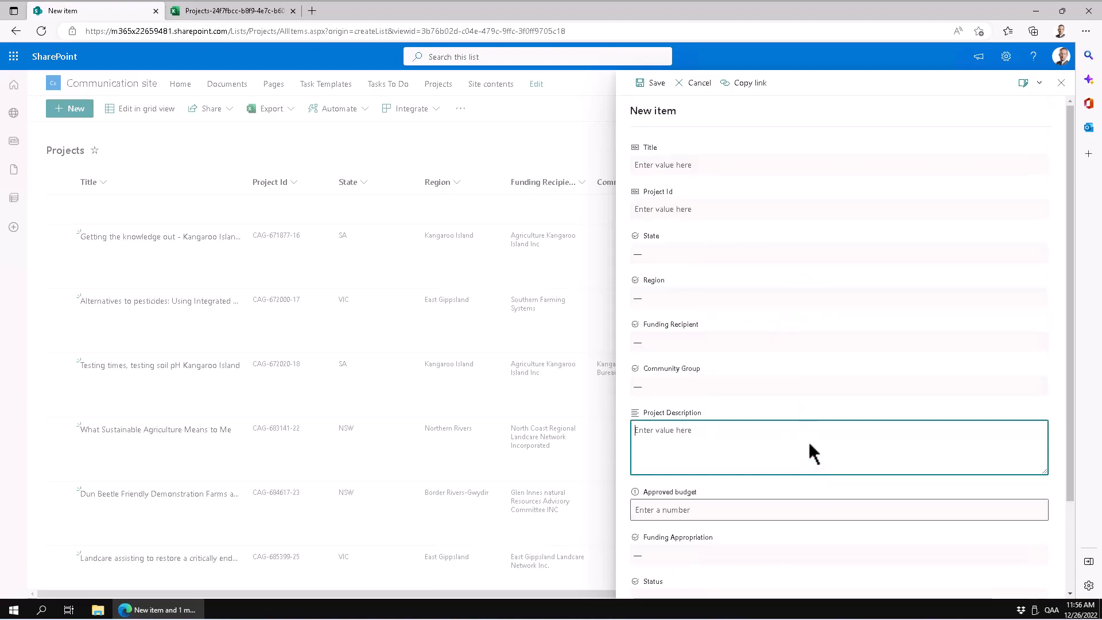
{"action": "left_click", "coordinate": [694, 83]}
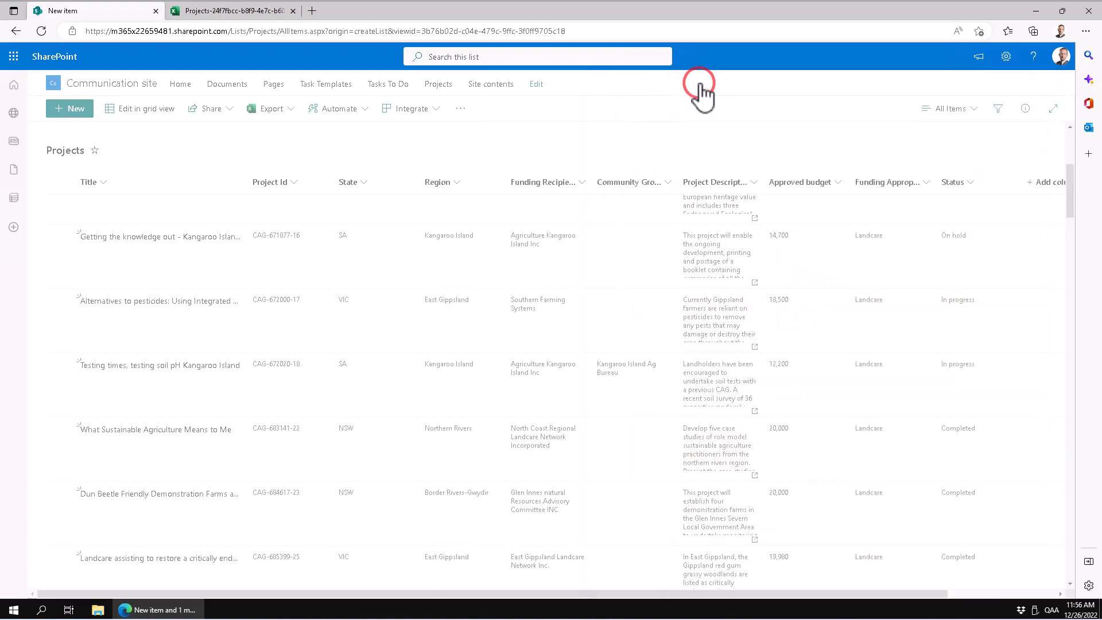